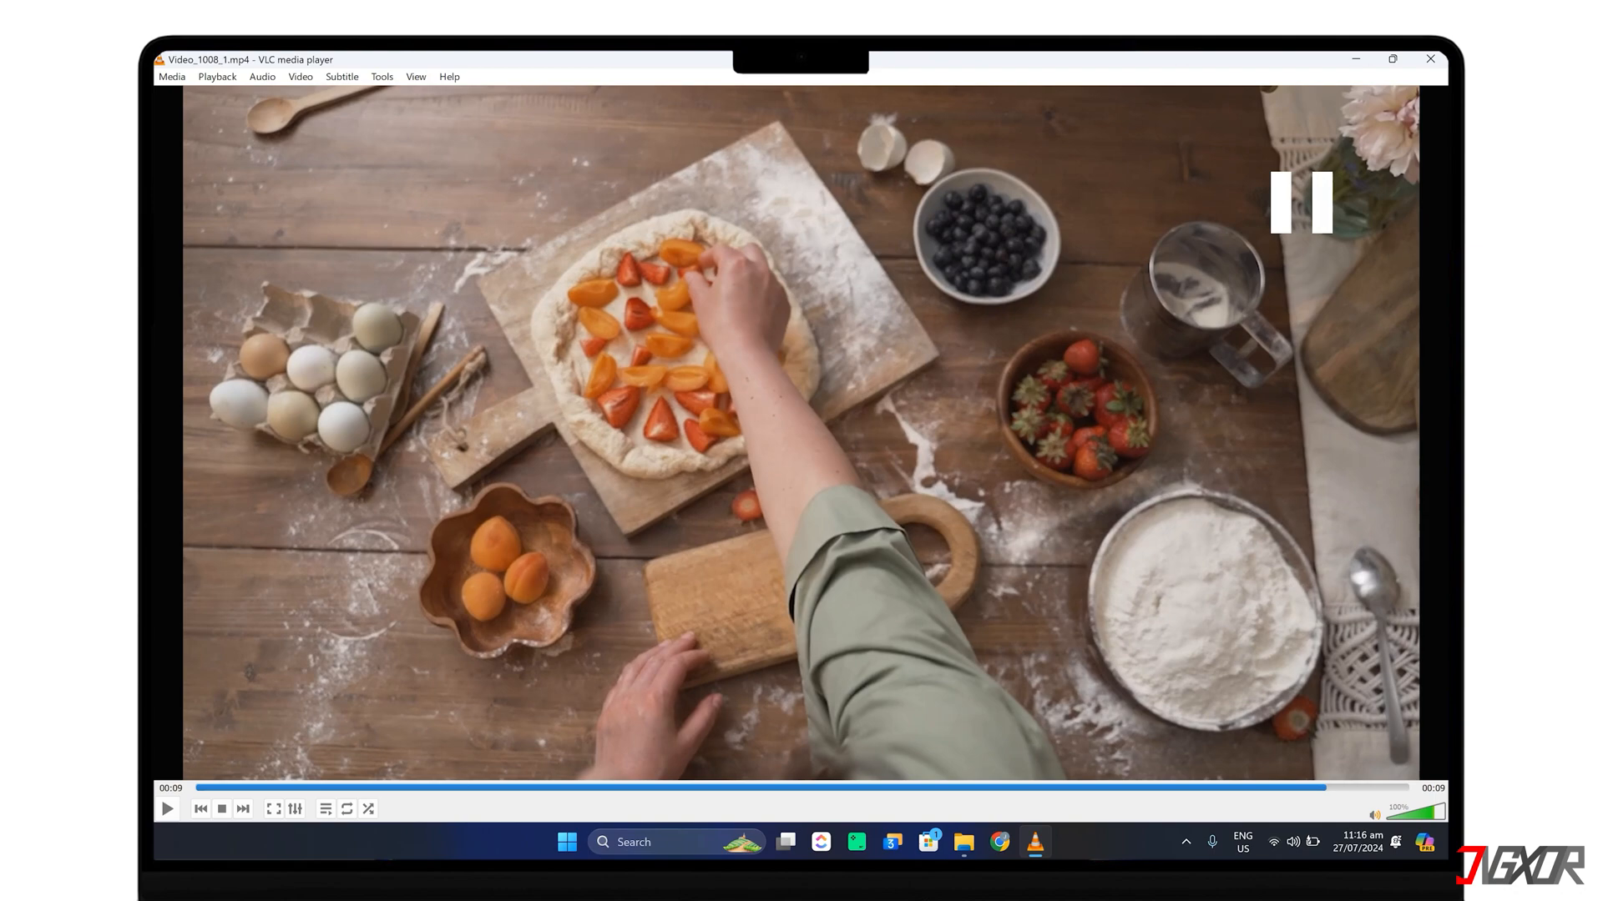
# Step: Close VLC with the finished pizza video and return to the desktop
pyautogui.click(1429, 59)
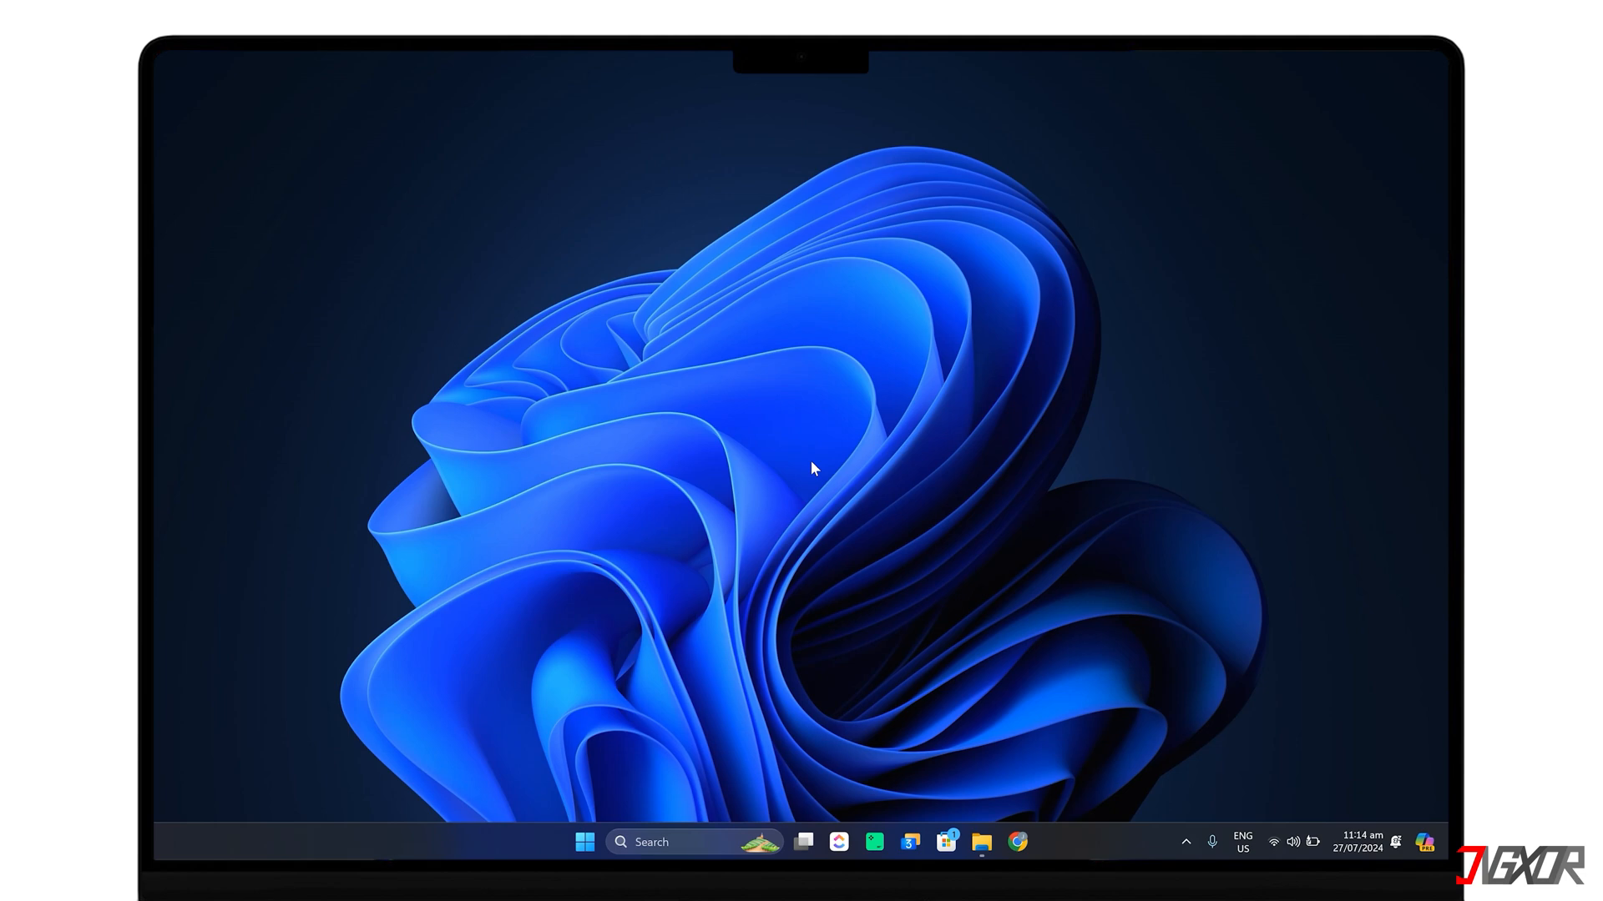
# Step: Play Video_1008_1.mp4 from the Jigxor folder in VLC and pause it near two seconds
pyautogui.click(980, 841)
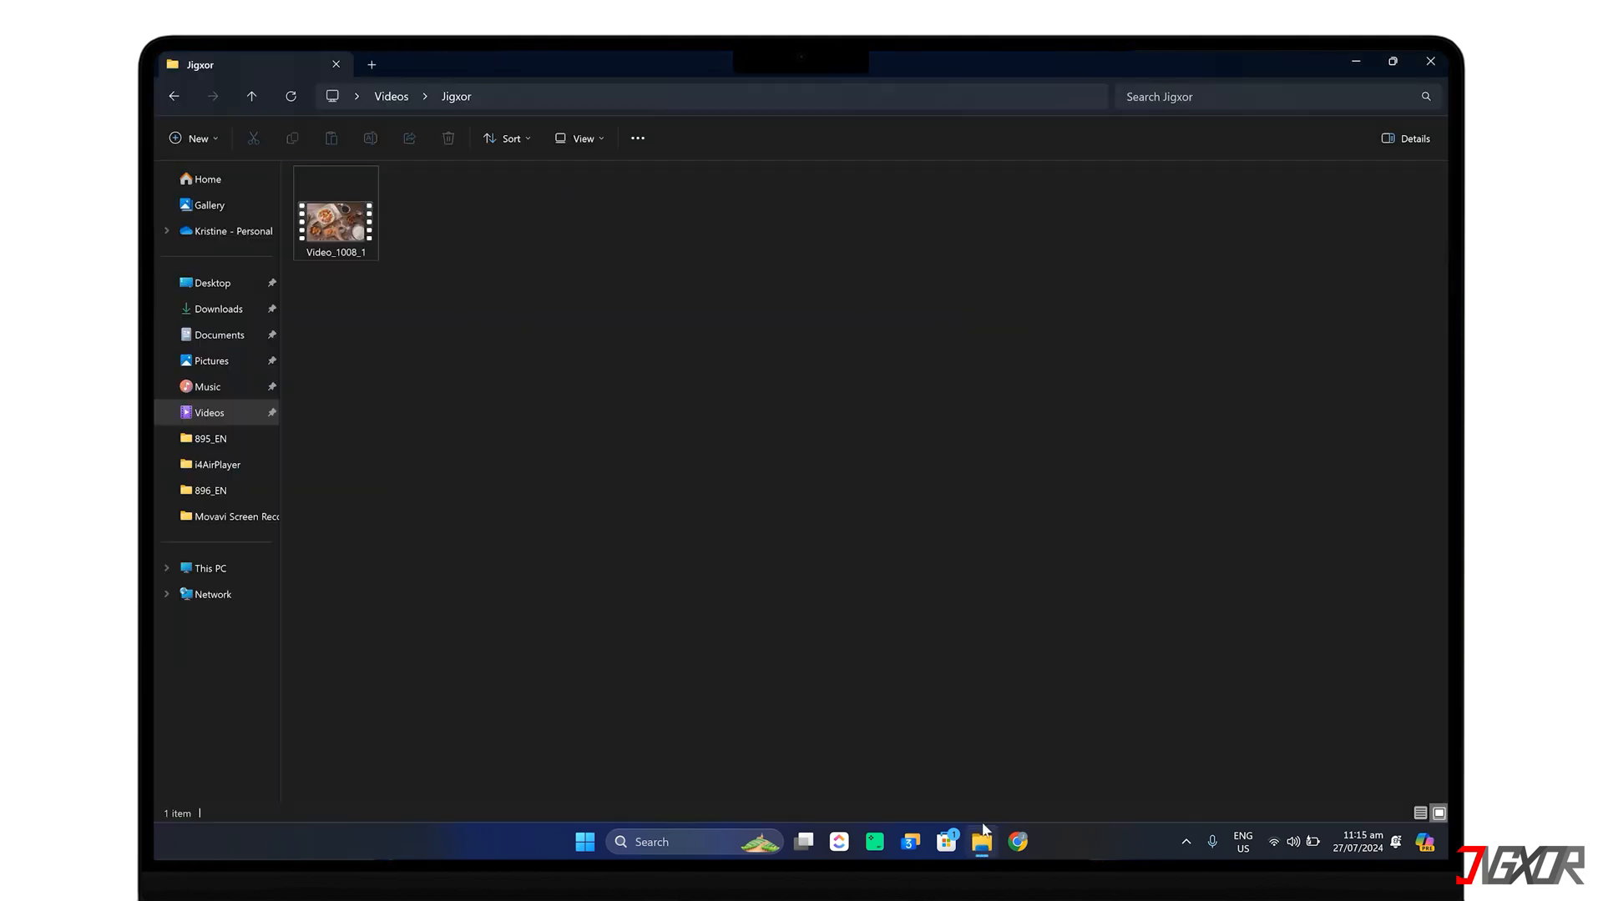
pyautogui.rightClick(333, 215)
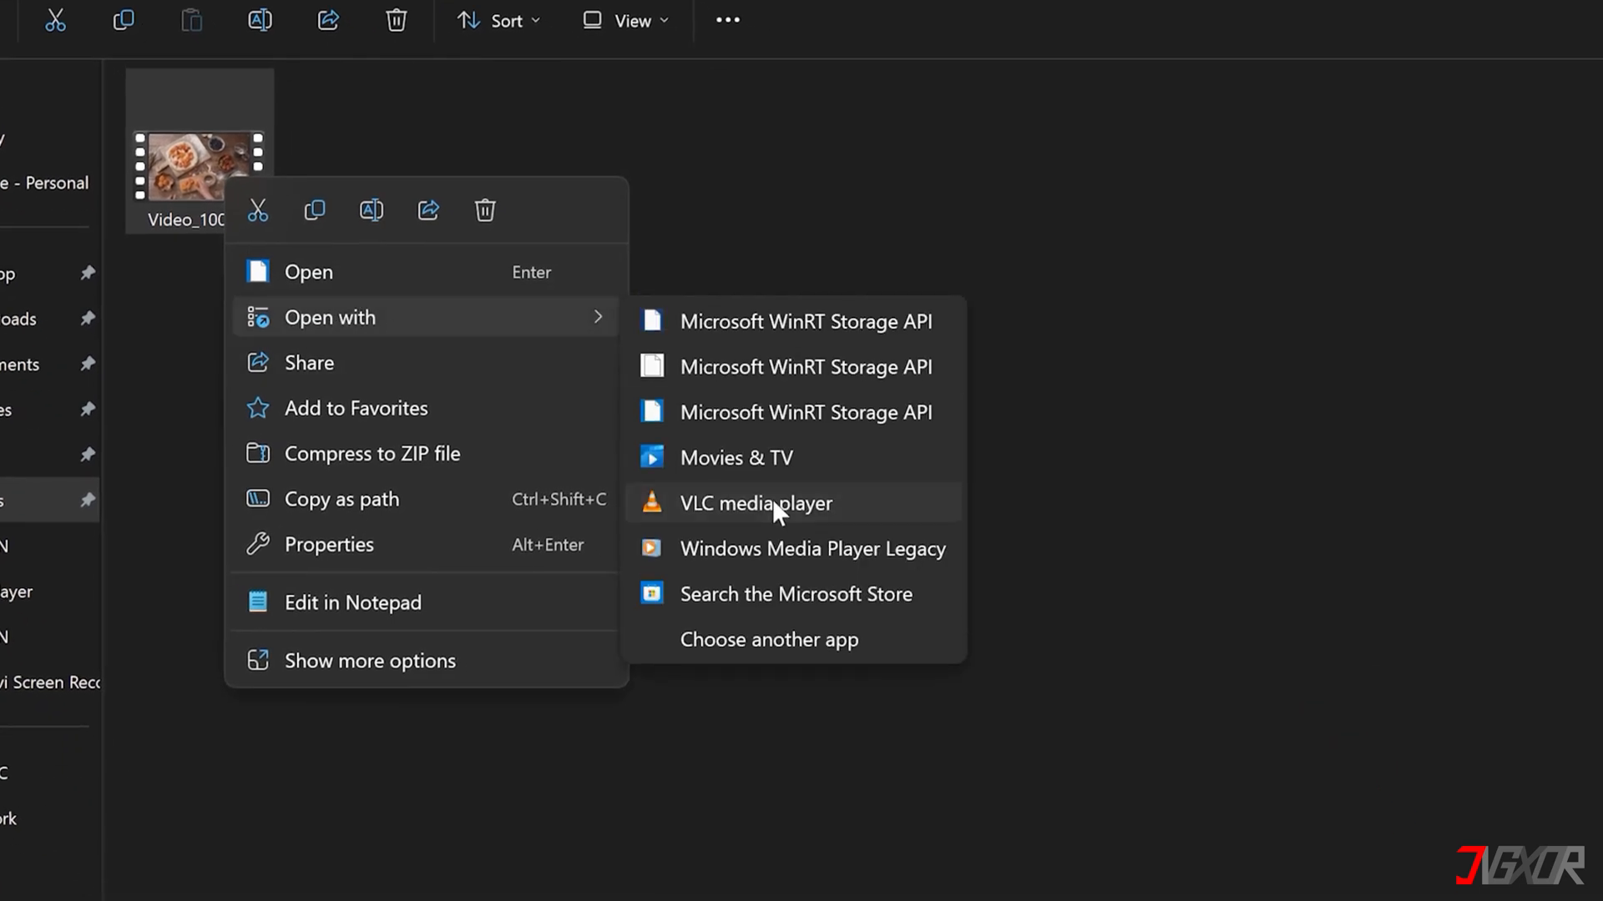
pyautogui.click(755, 503)
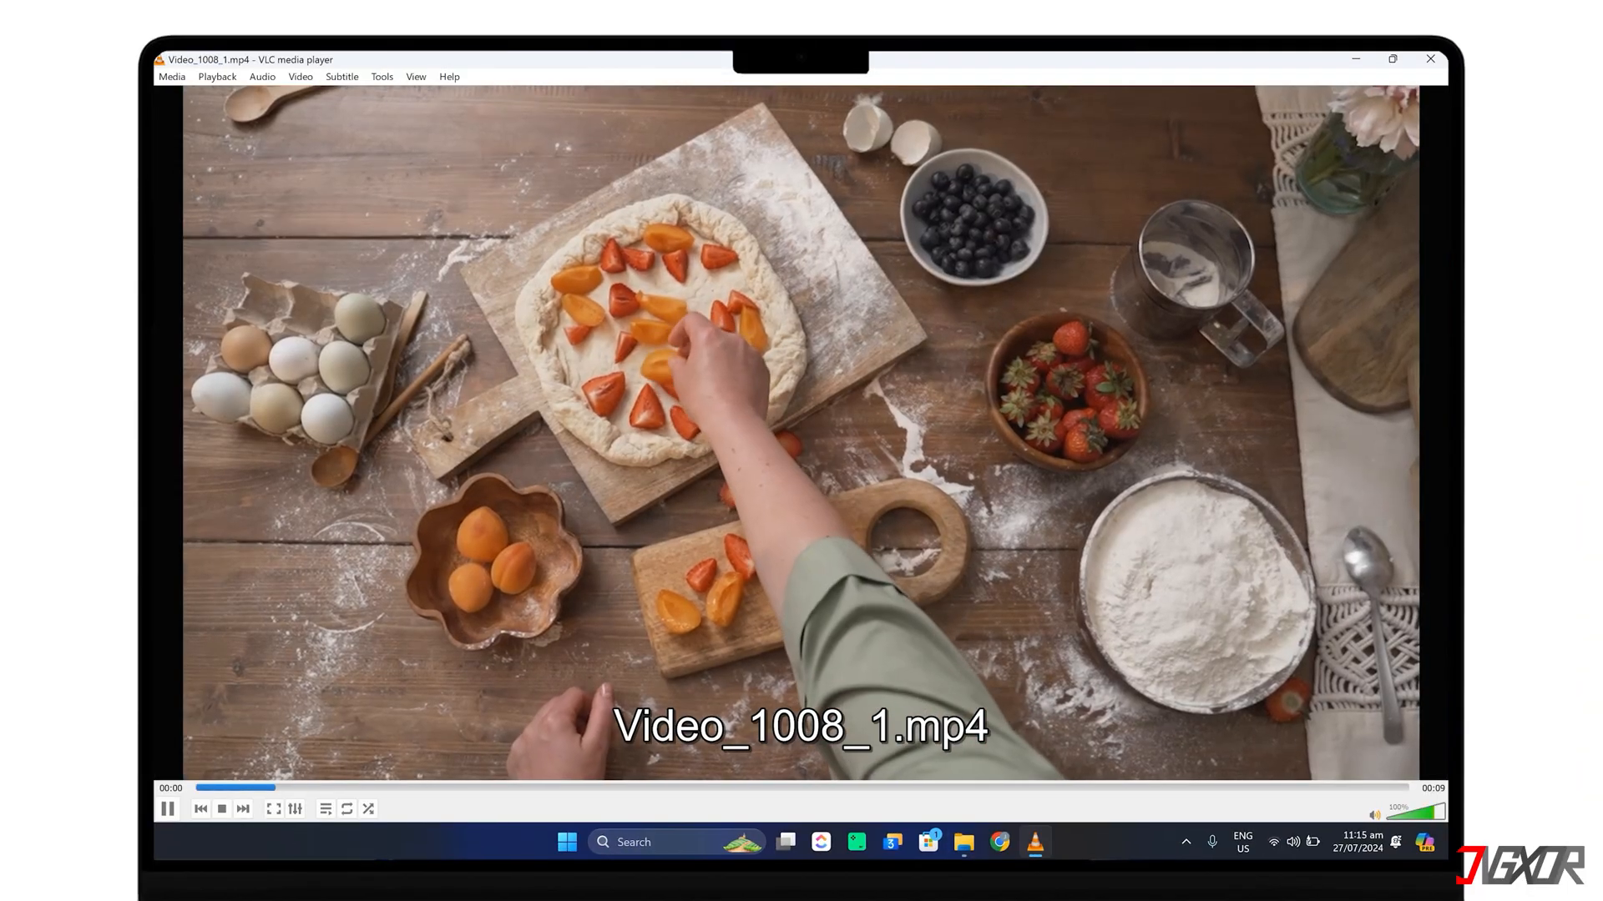
pyautogui.click(167, 808)
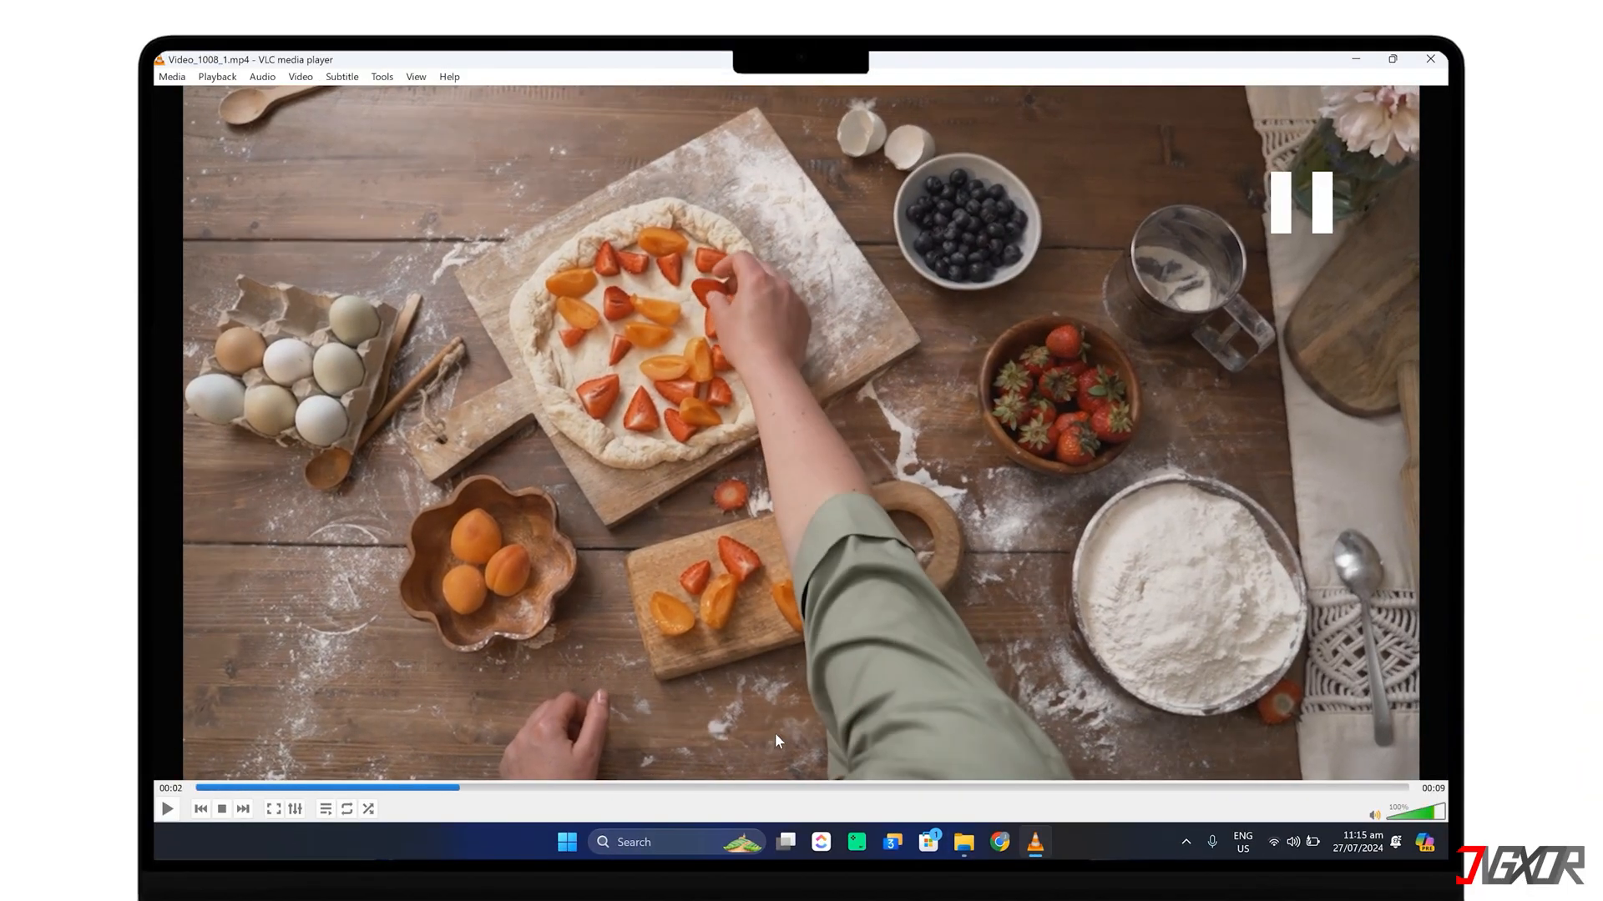
# Step: Enable Advanced Controls from the View menu
pyautogui.click(415, 75)
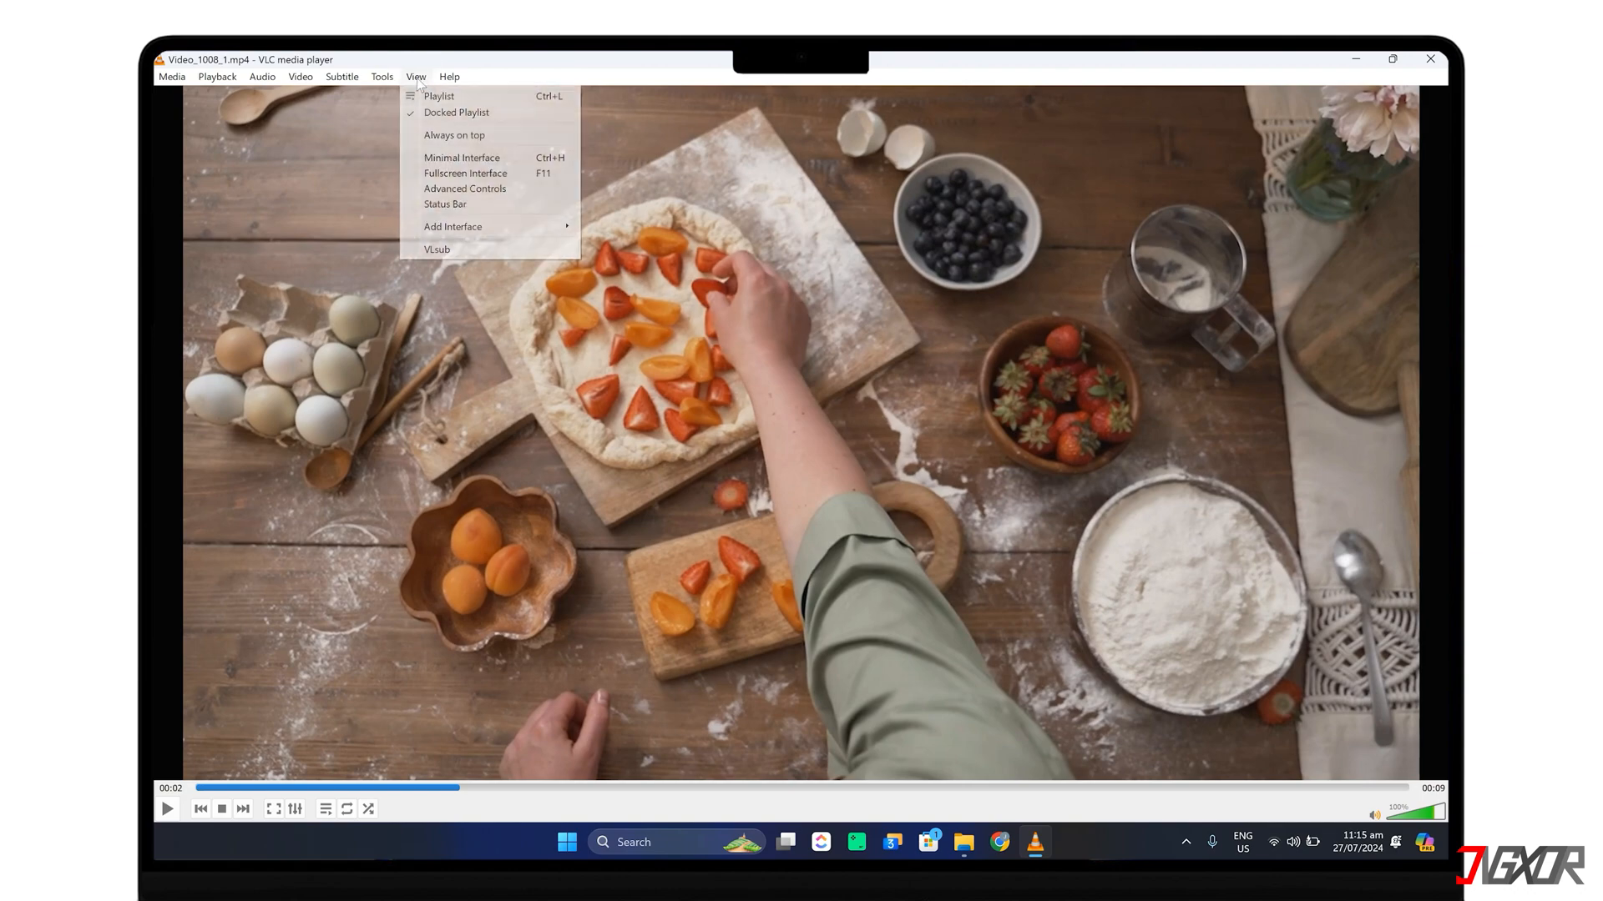
pyautogui.moveTo(465, 188)
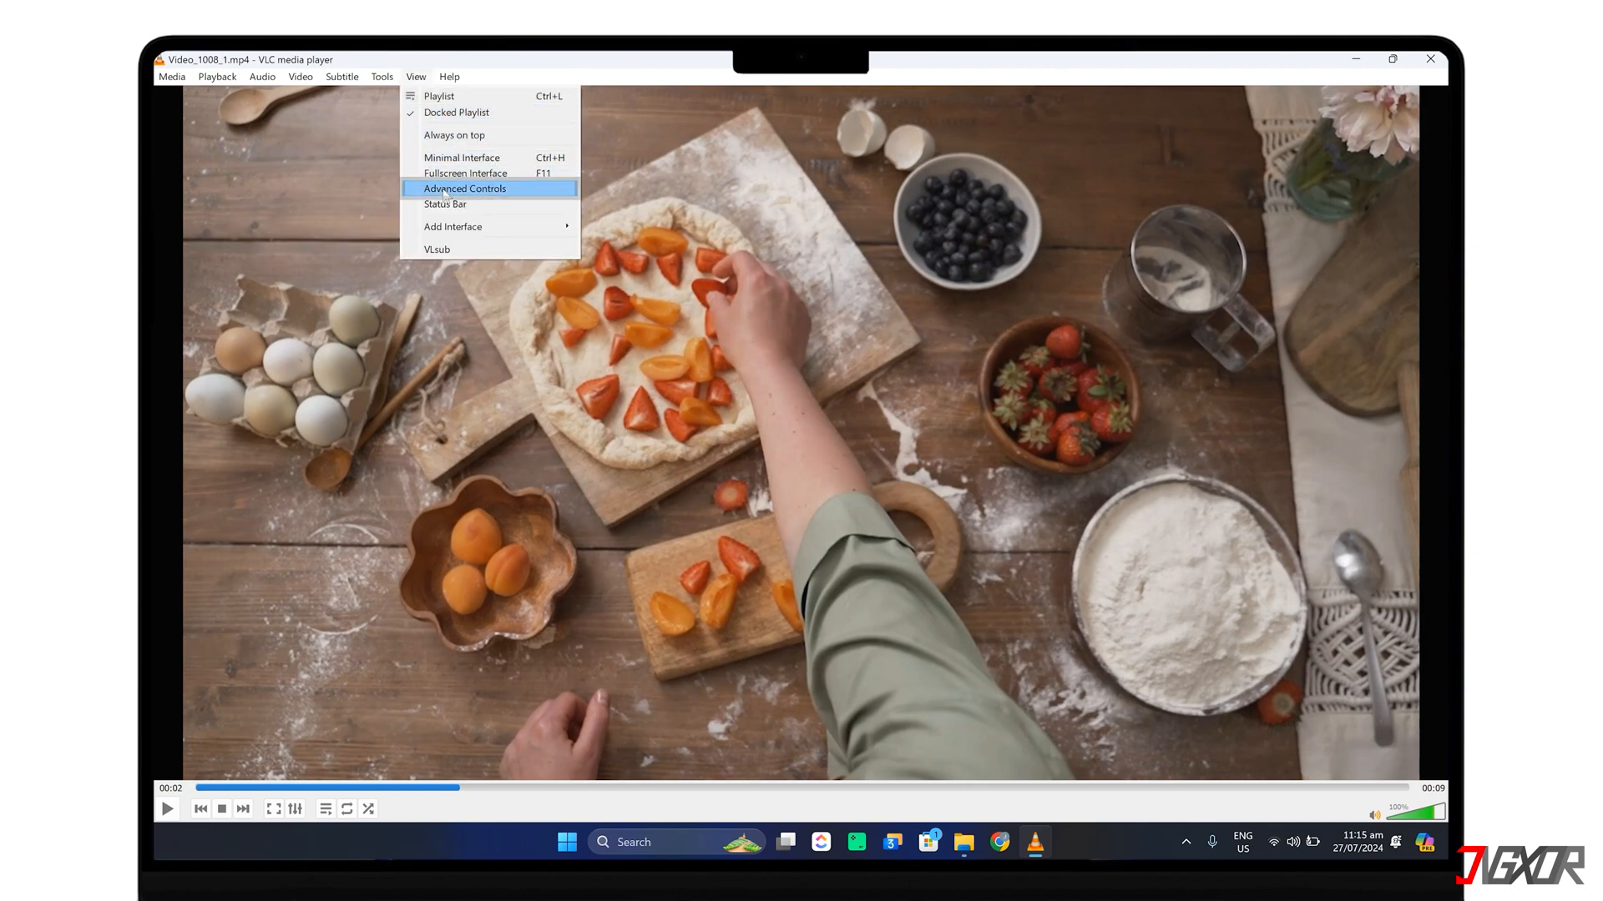
pyautogui.click(464, 189)
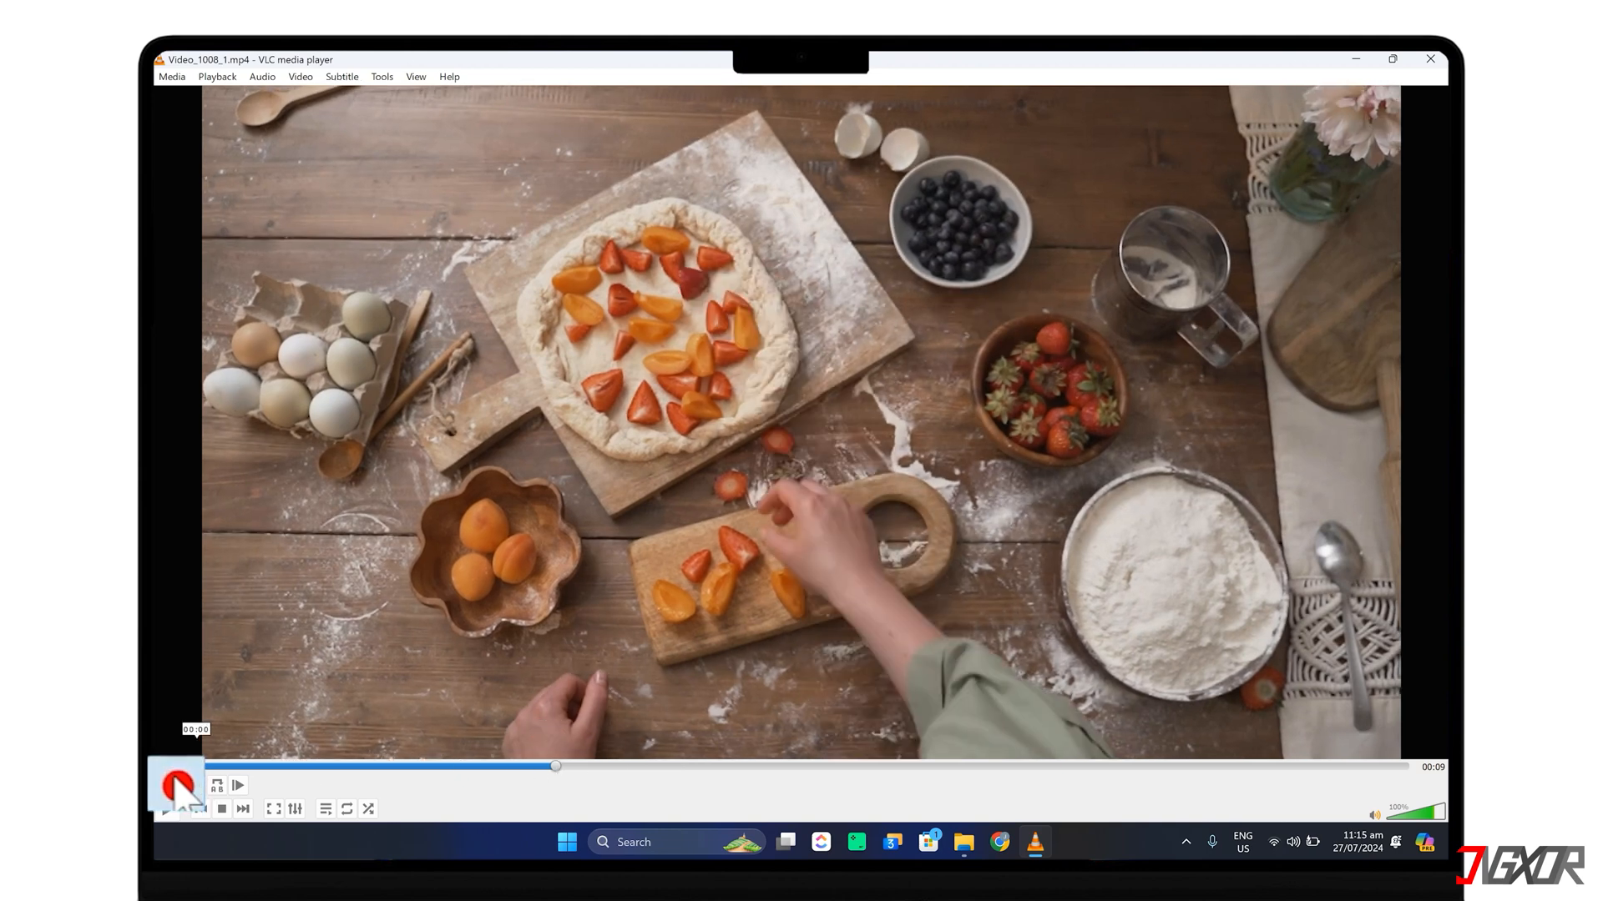
# Step: Start recording at the two-second mark and resume playback until the video ends
pyautogui.click(167, 808)
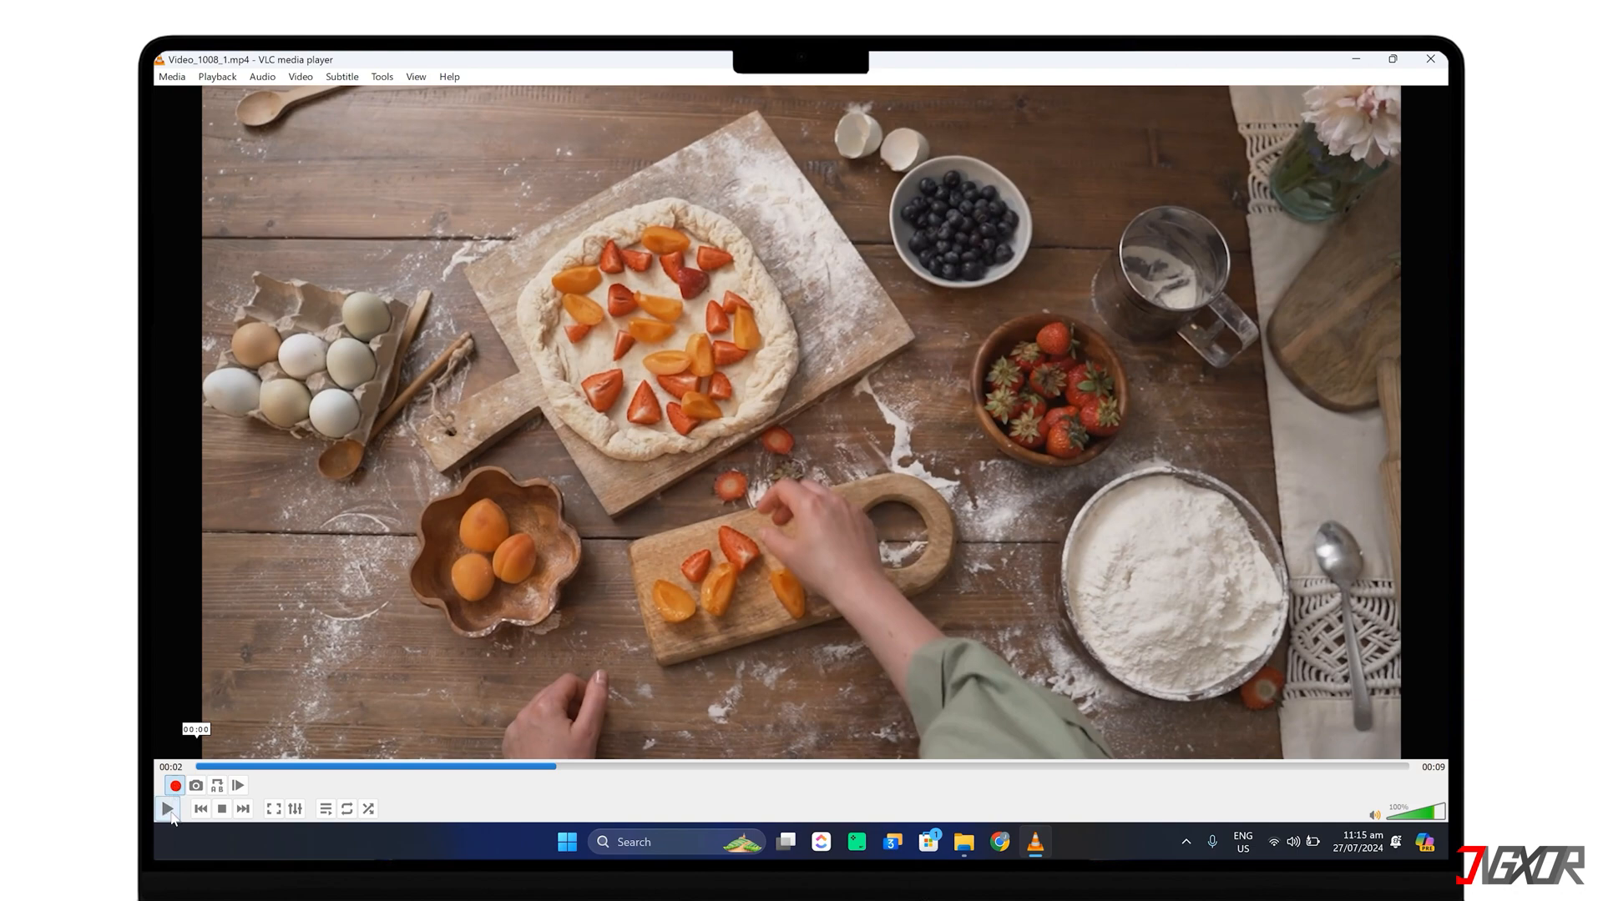
pyautogui.click(167, 808)
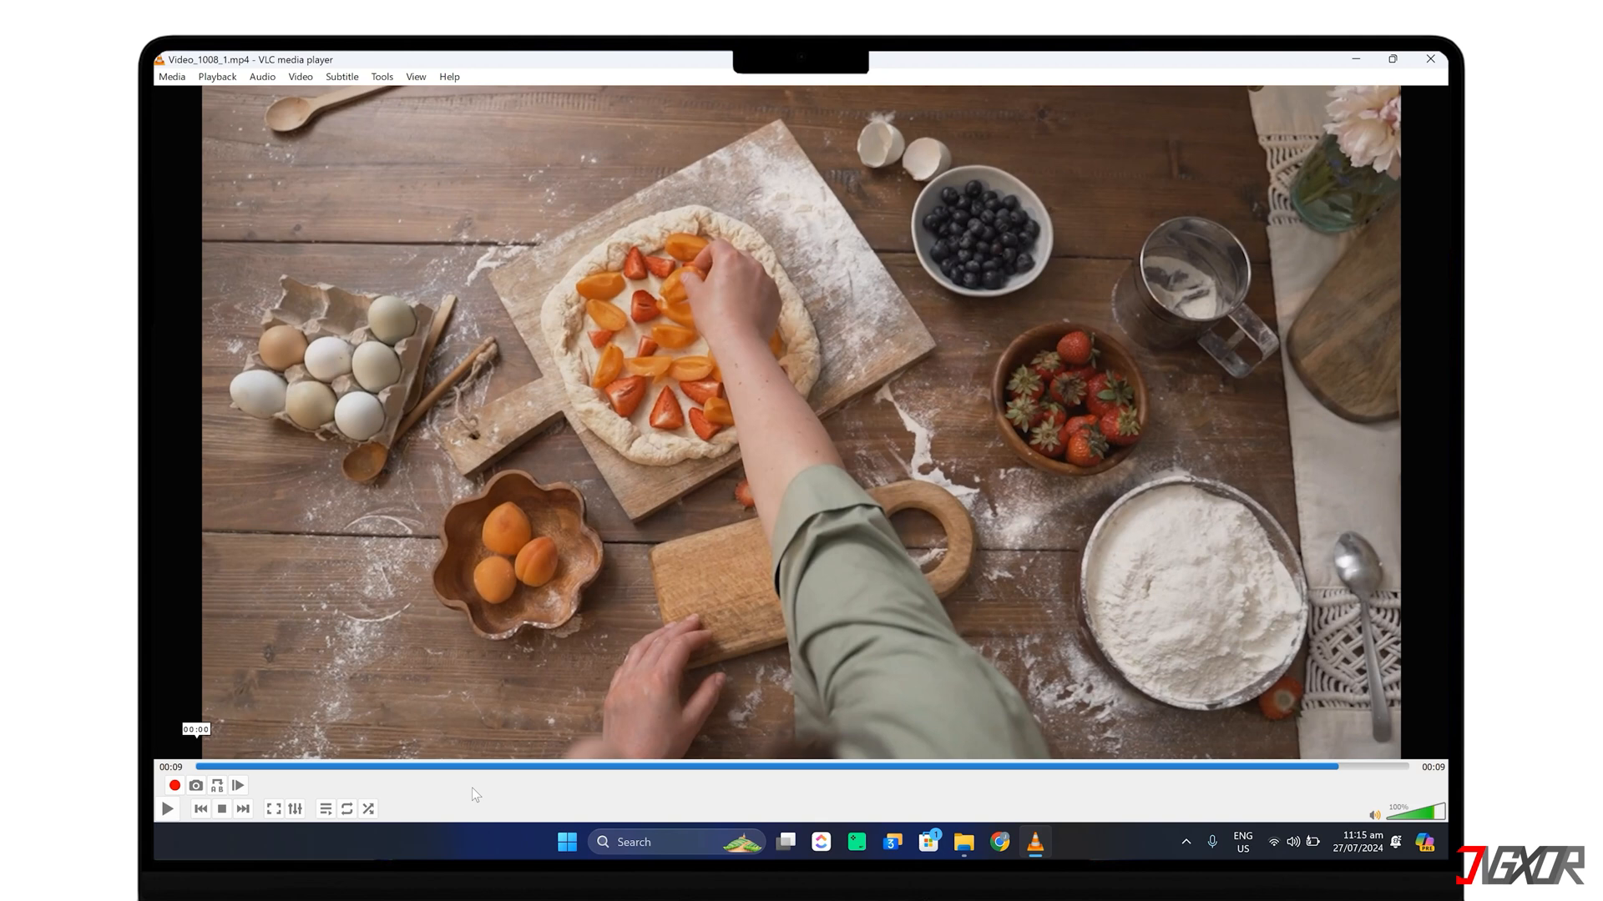
pyautogui.moveTo(491, 791)
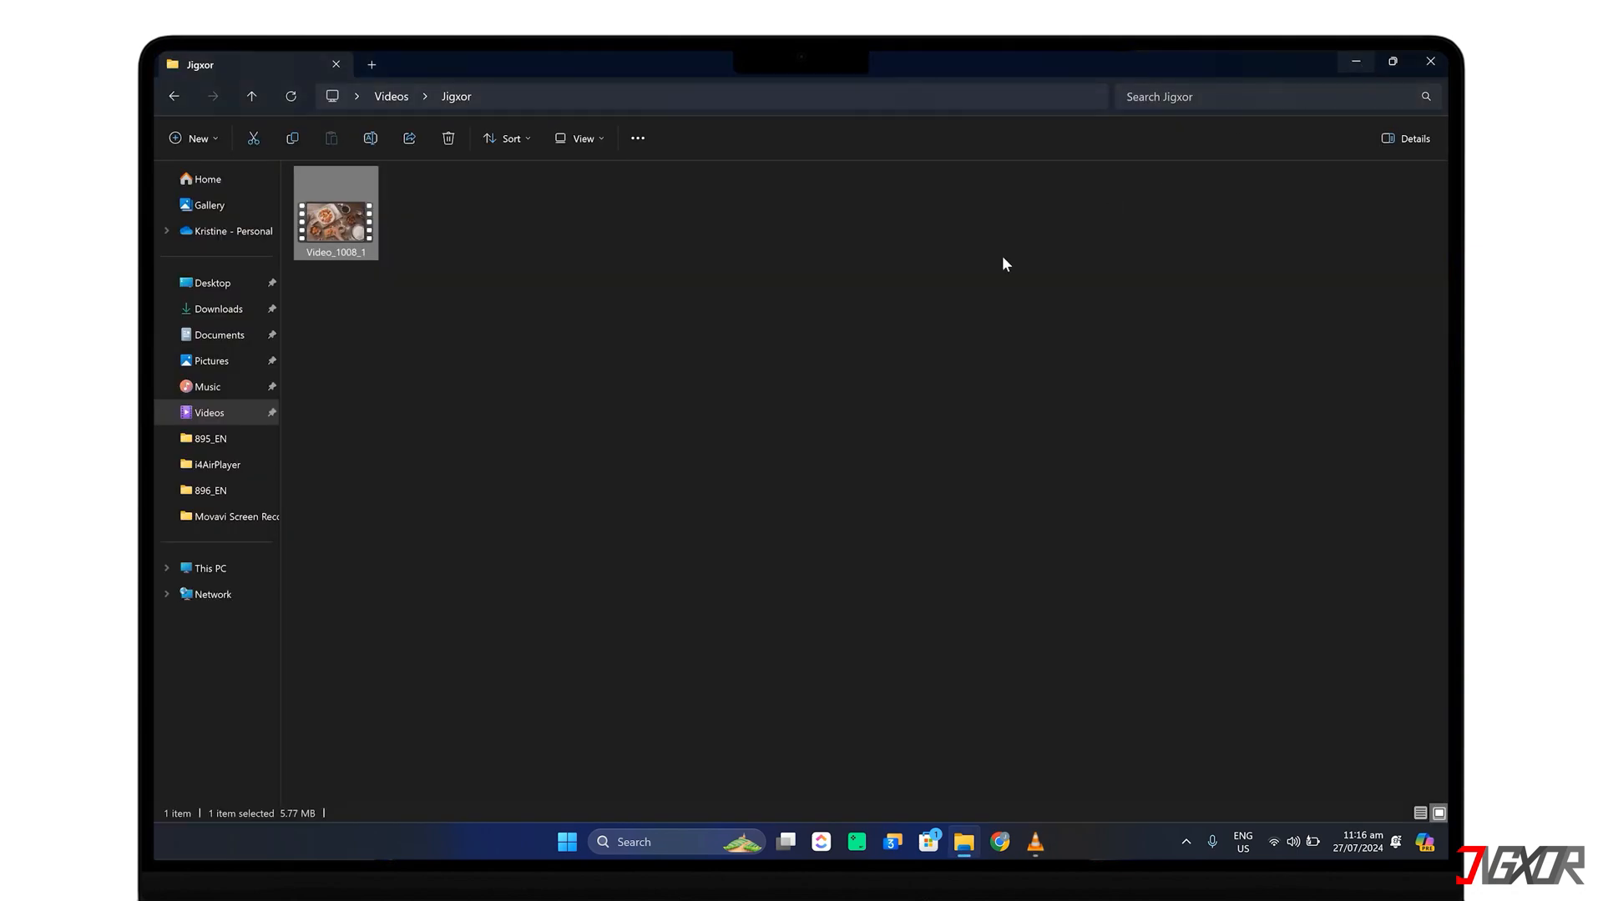
# Step: Deselect the pizza video file and open the Videos folder with the recorded clip
pyautogui.click(209, 412)
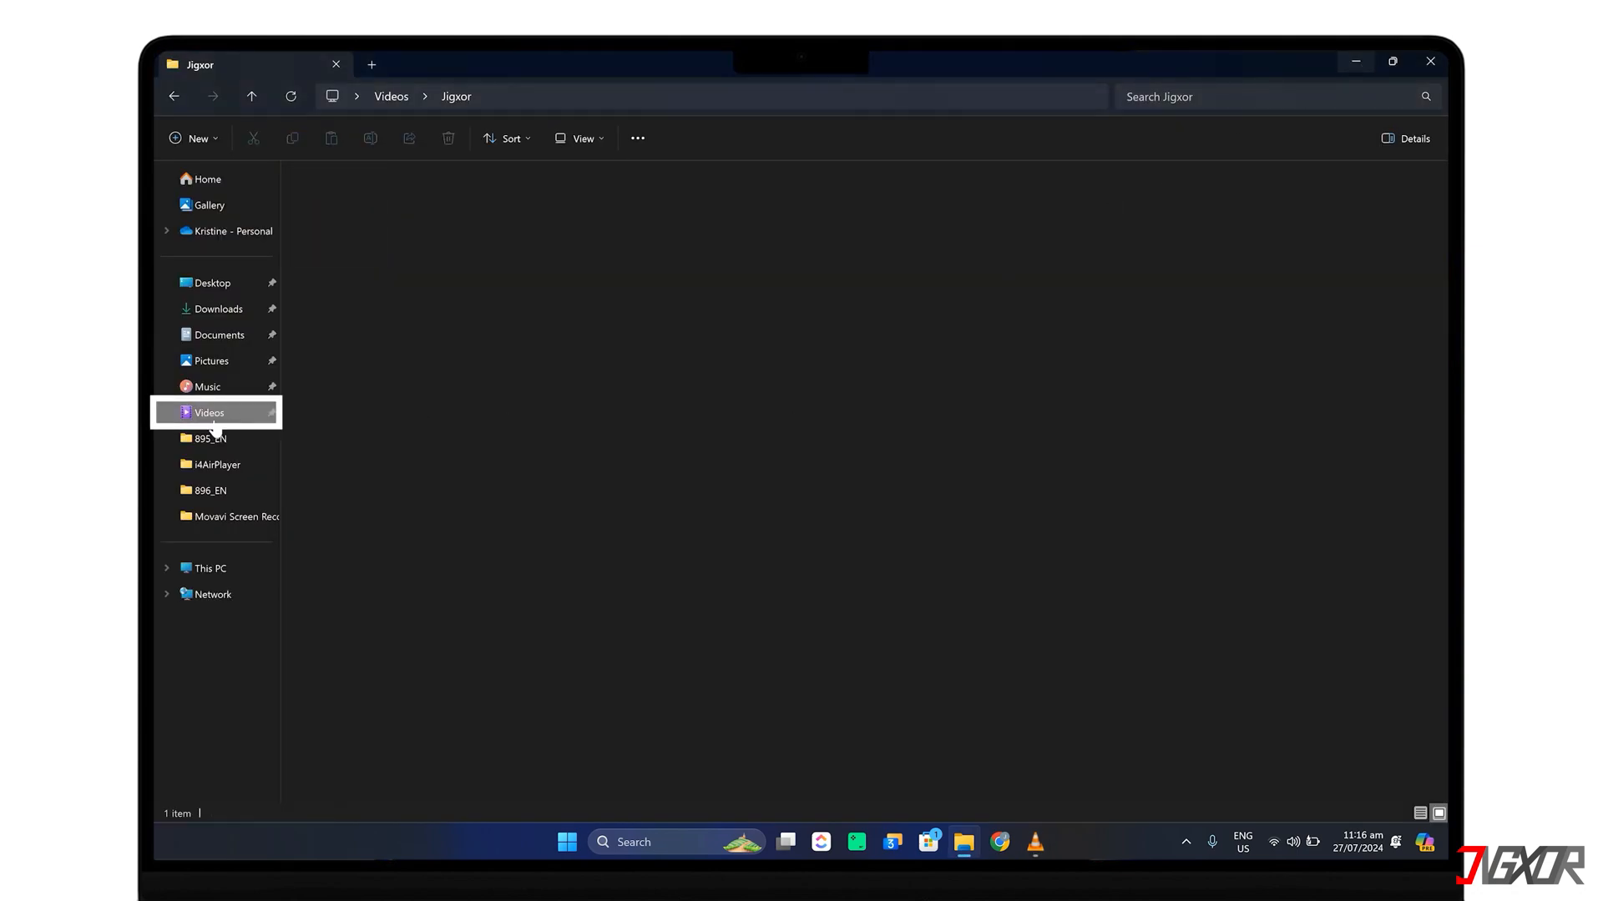
pyautogui.click(208, 413)
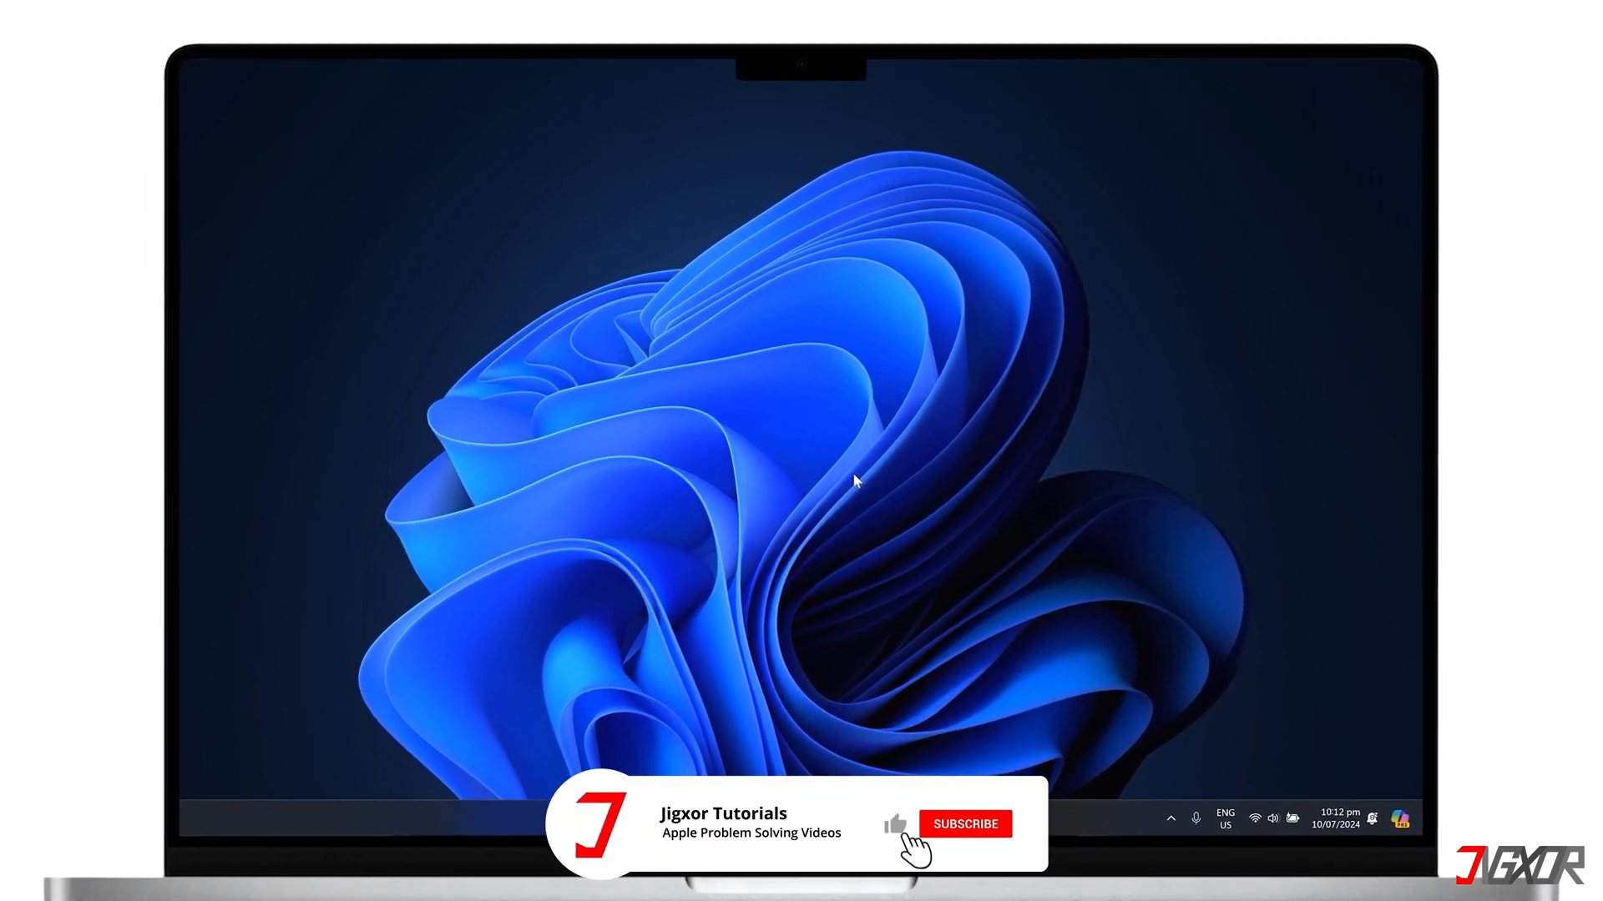
pyautogui.click(965, 823)
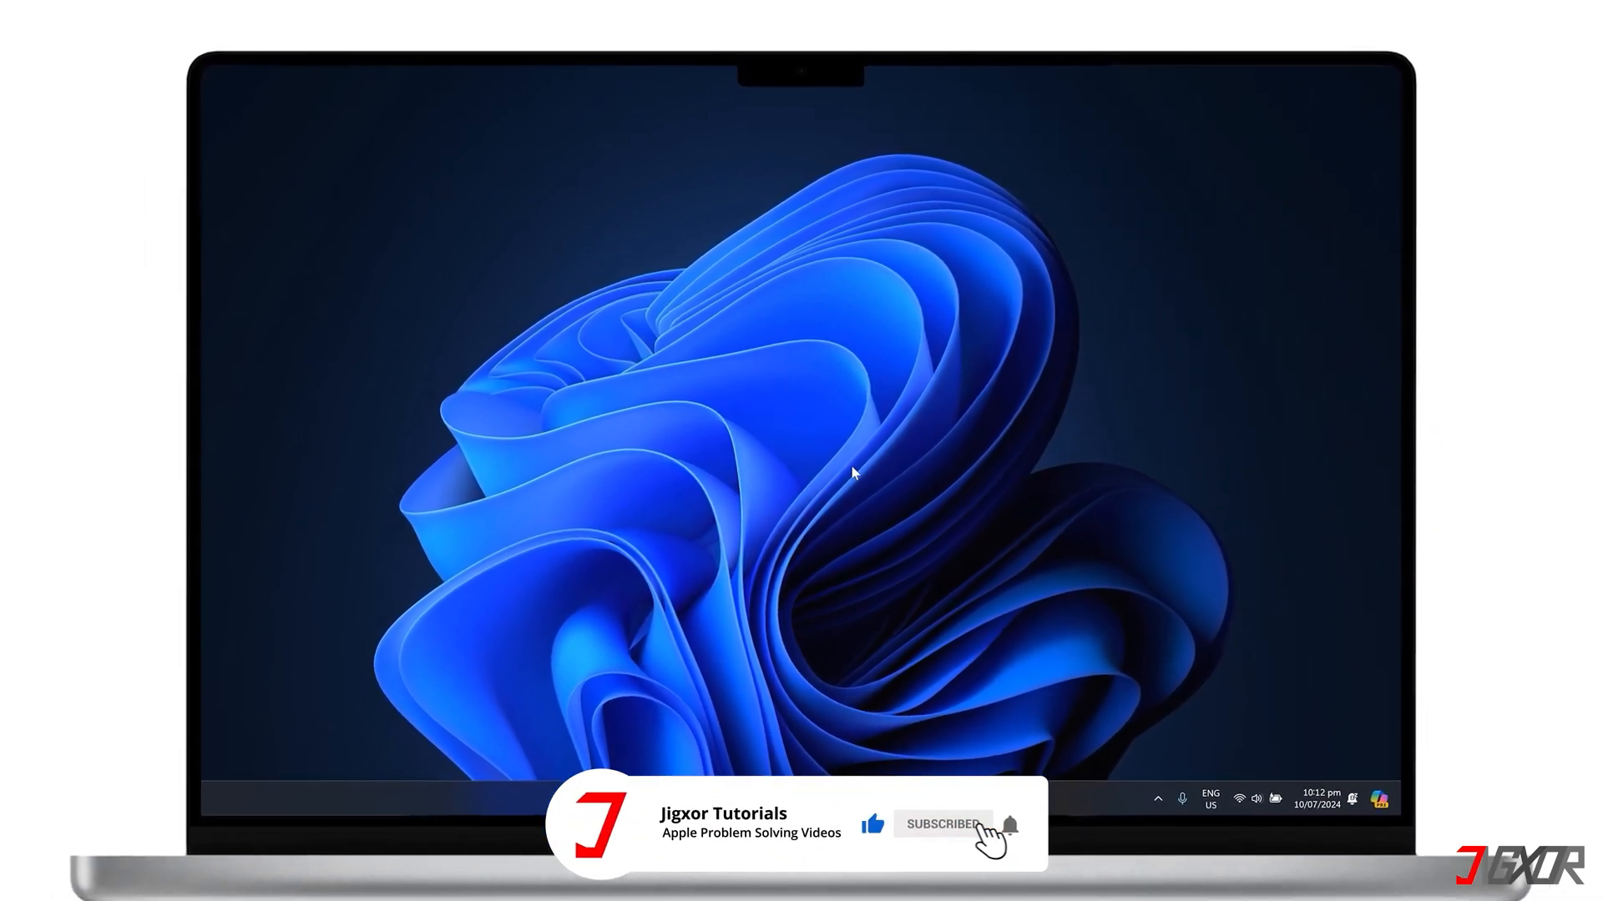